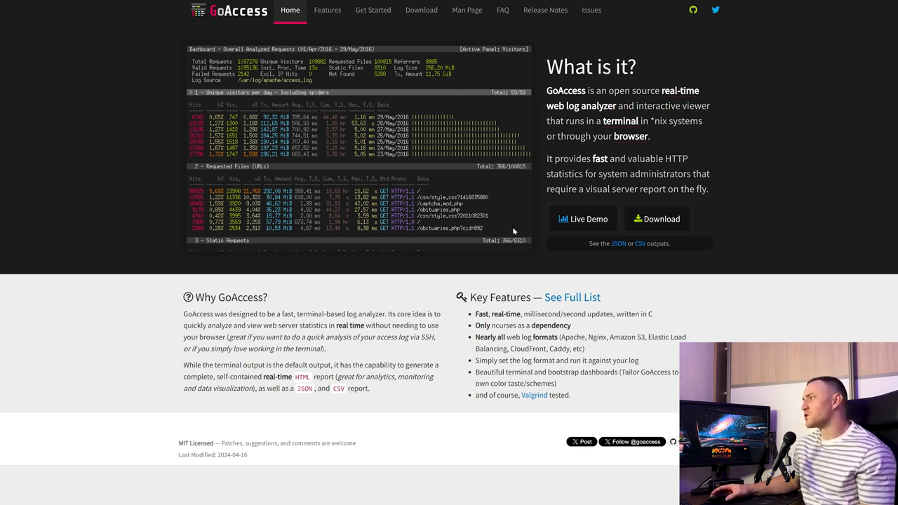
mouse_move(519, 221)
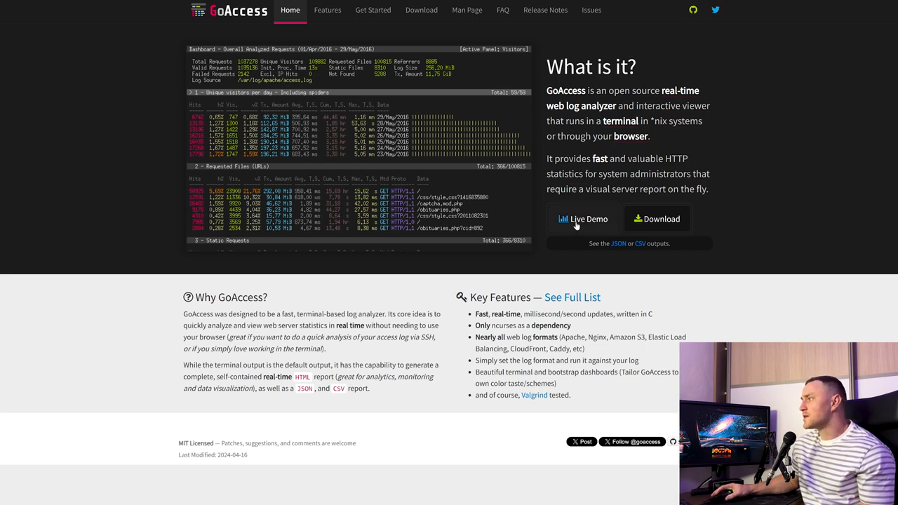
Step: Browse the live demo HTML report from the goaccess.io home page, scrolling through its panels
left_click(583, 219)
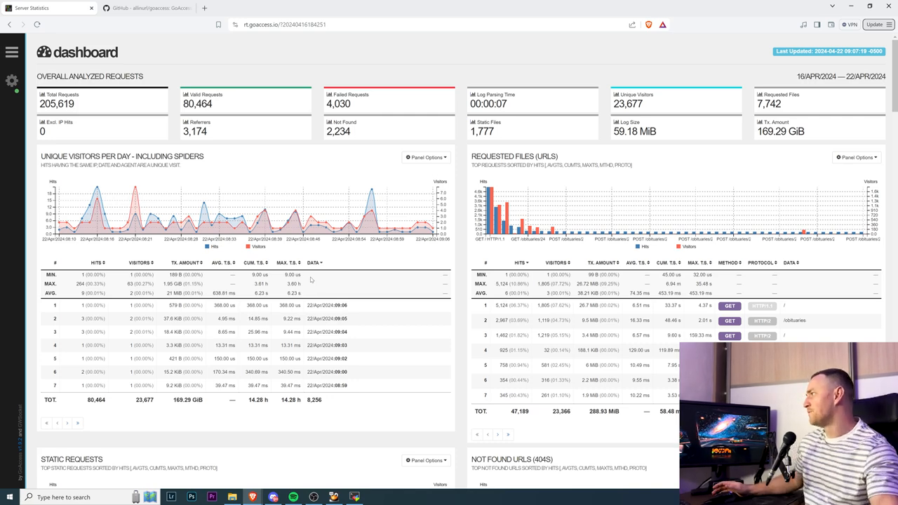
scroll("down", 3)
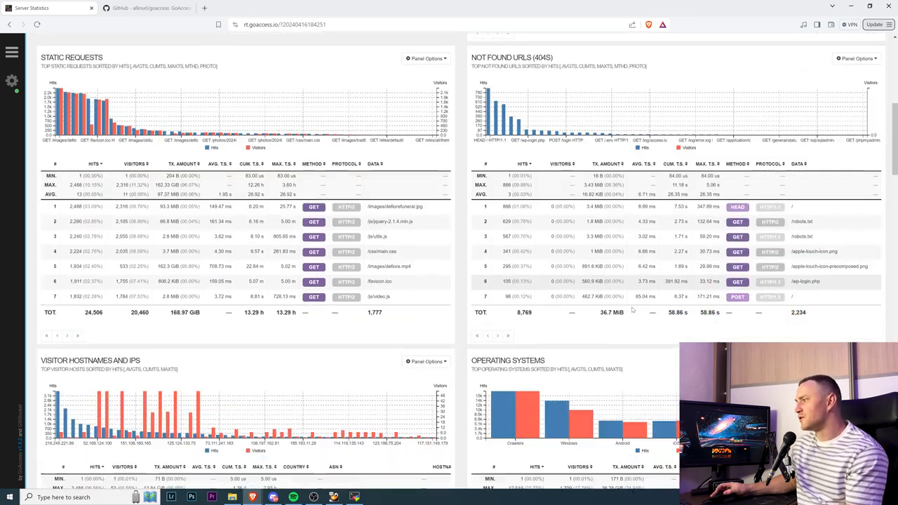
scroll("down", 3)
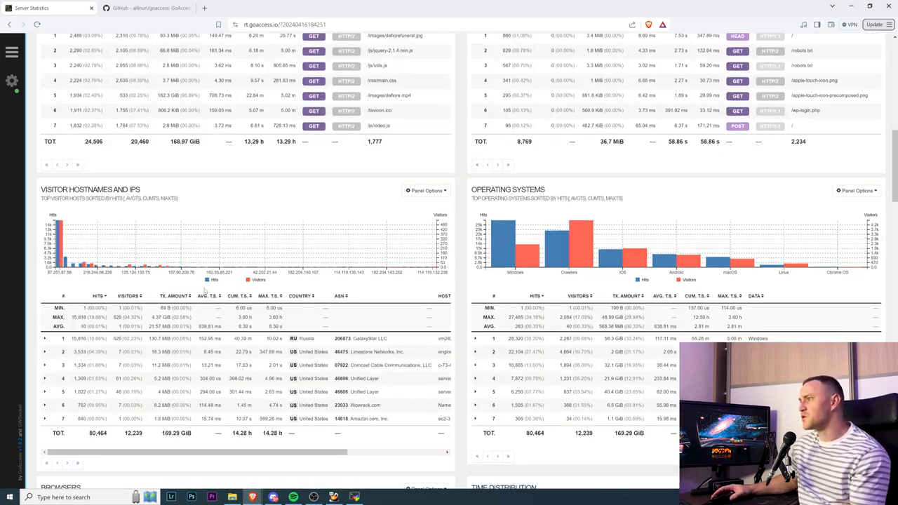
scroll("down", 3)
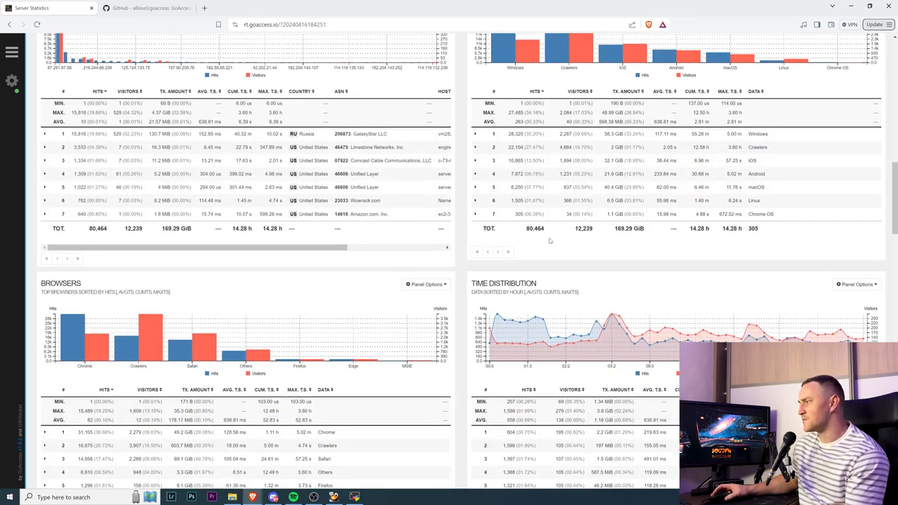
scroll("down", 3)
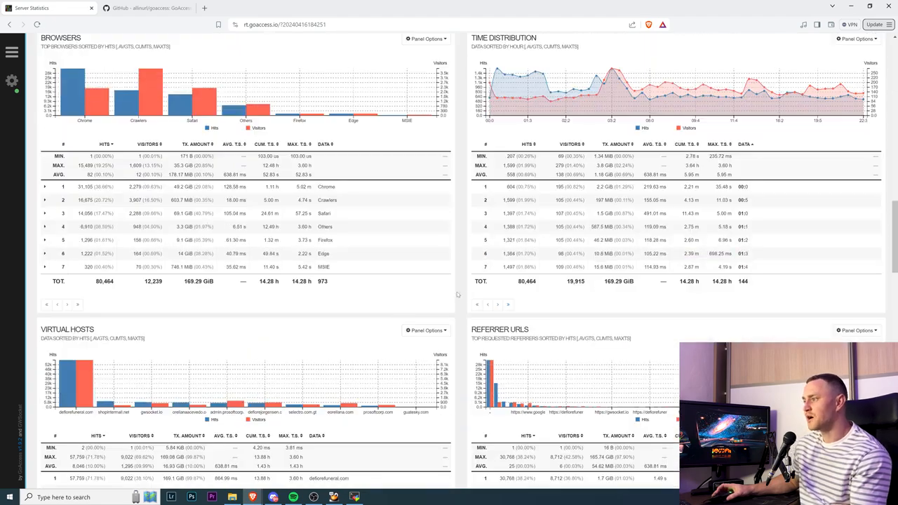
scroll("down", 3)
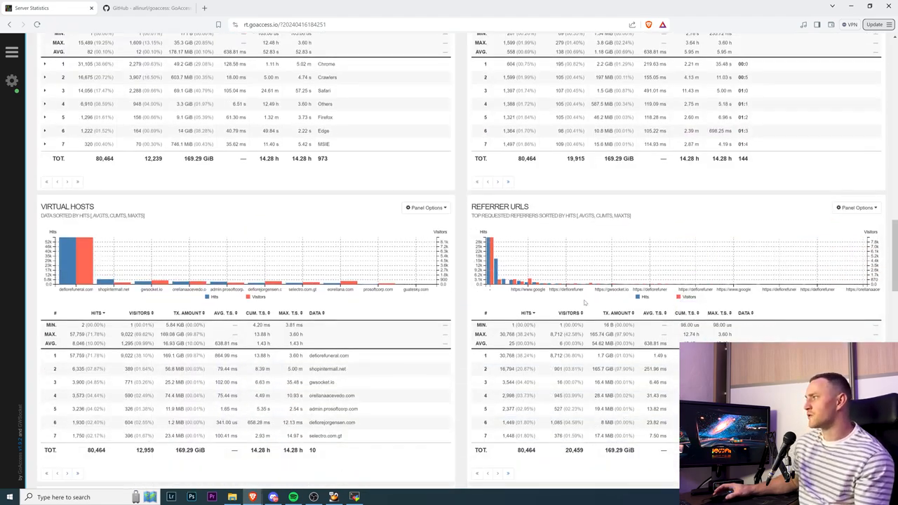
scroll("down", 3)
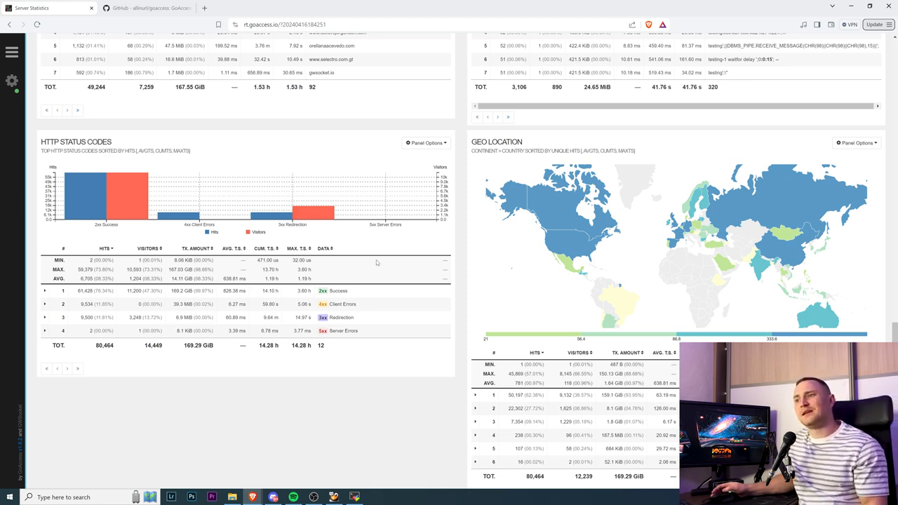
mouse_move(368, 261)
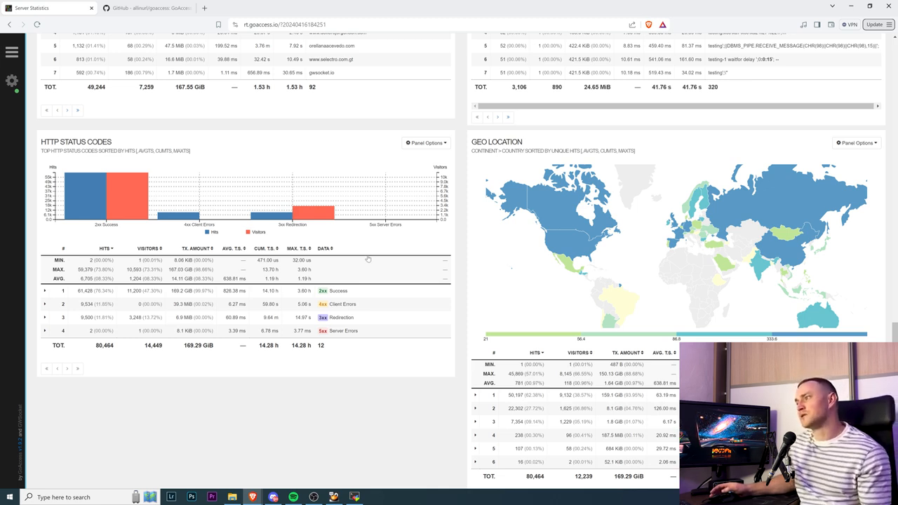
mouse_move(359, 243)
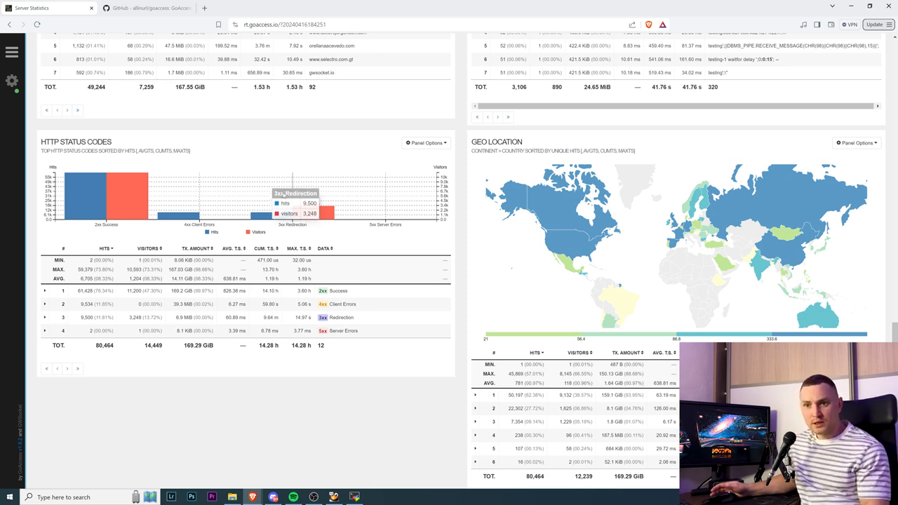
scroll("down", 3)
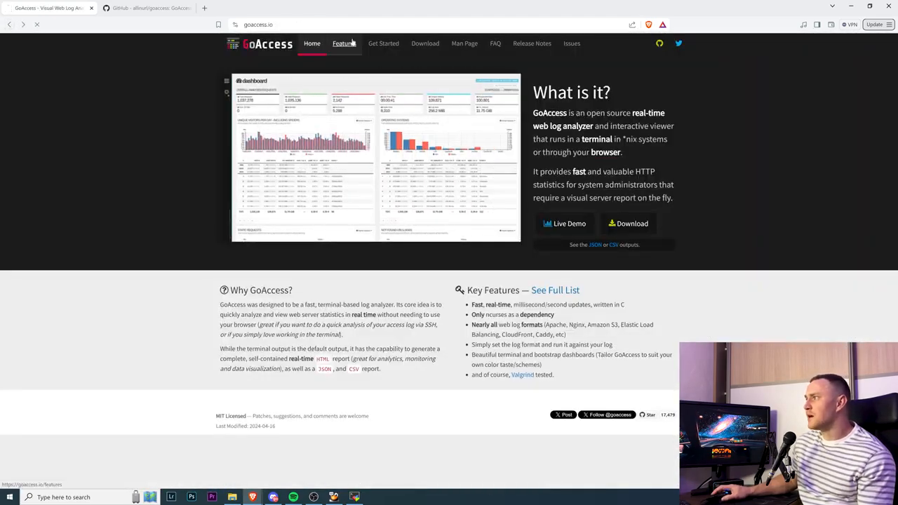
Step: Read through the Features page listing what GoAccess can do
left_click(343, 44)
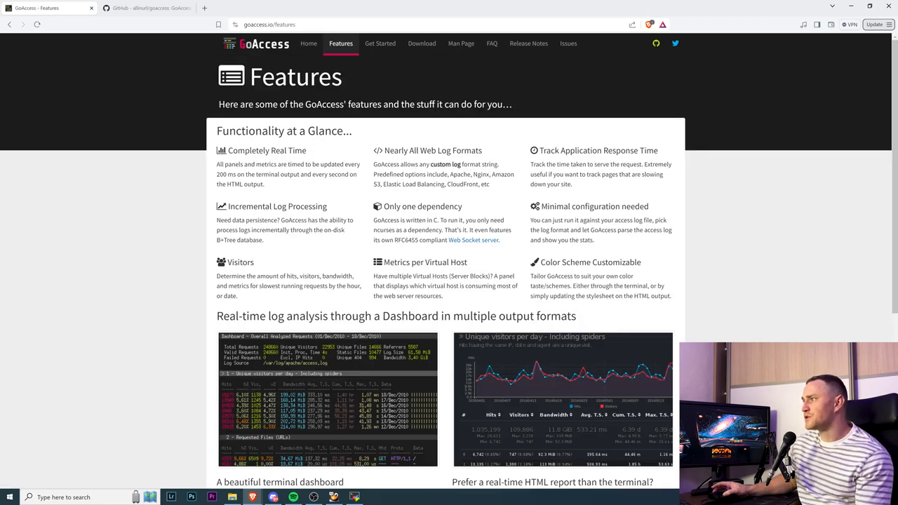
scroll("down", 3)
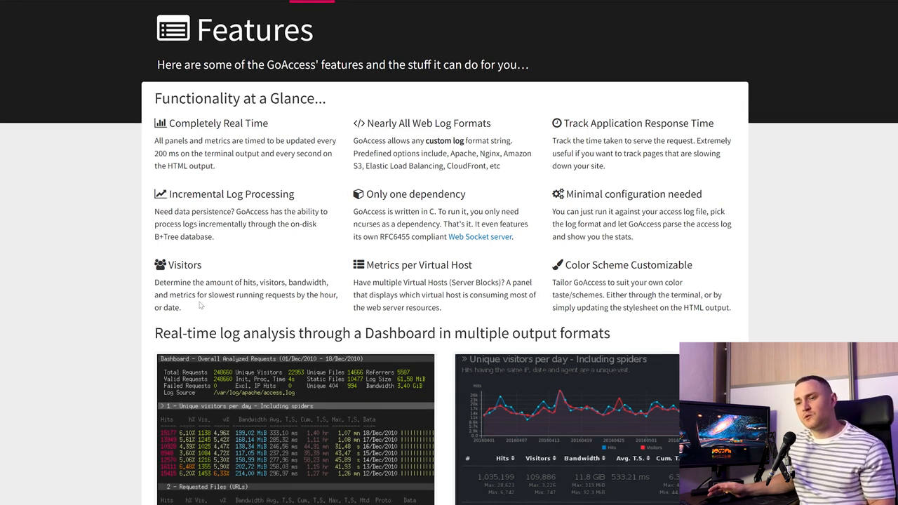
scroll("down", 3)
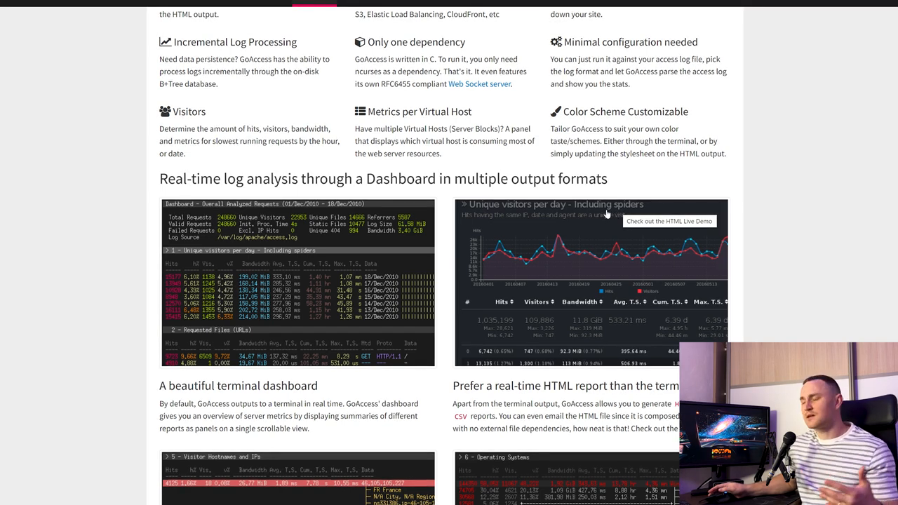
scroll("down", 3)
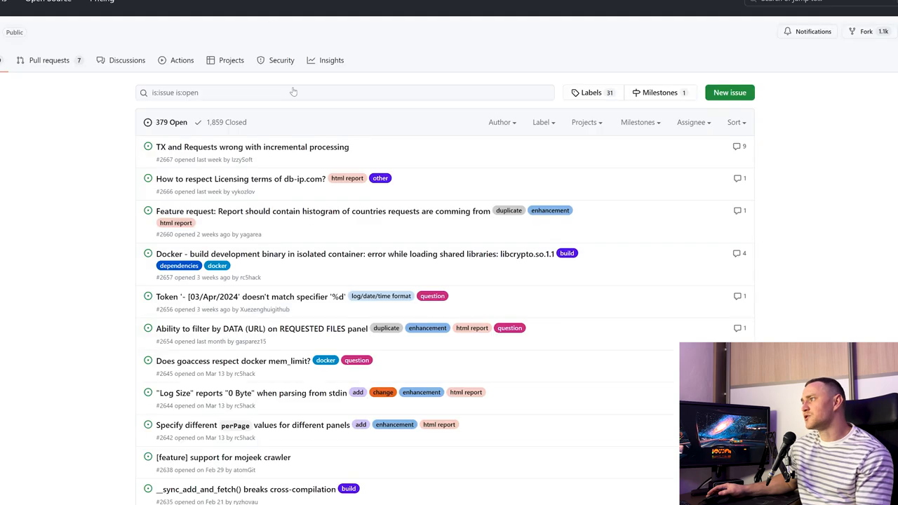
scroll("down", 3)
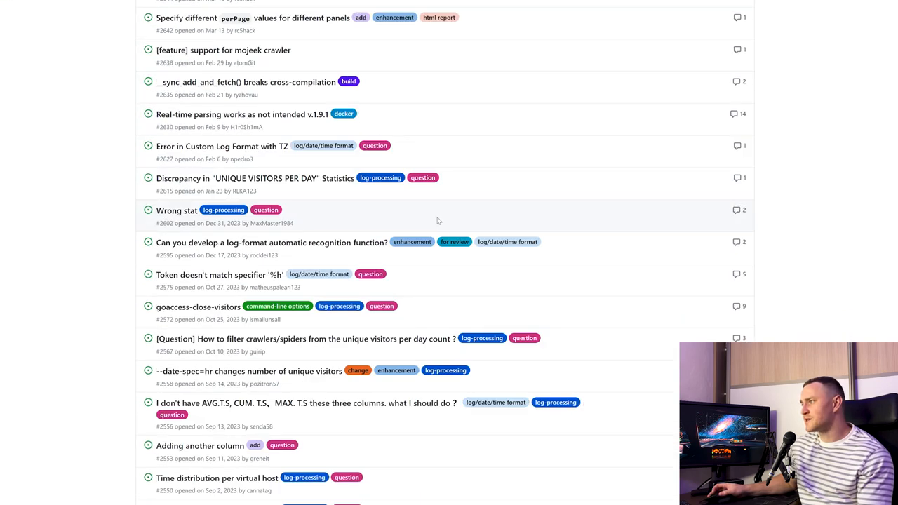
scroll("up", 3)
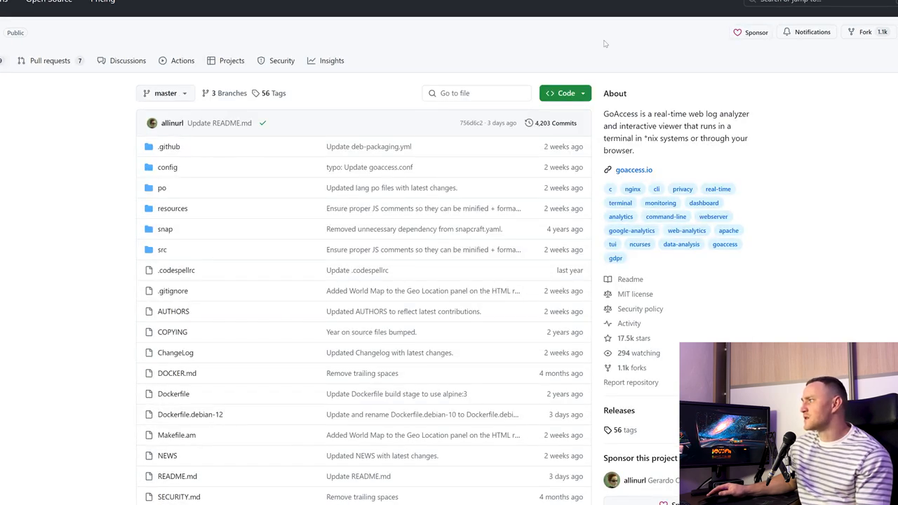
scroll("down", 3)
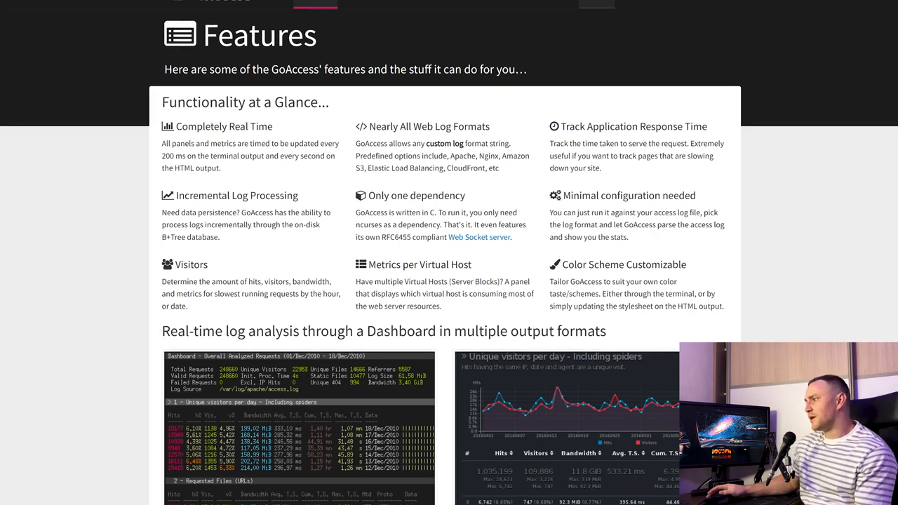
mouse_move(413, 11)
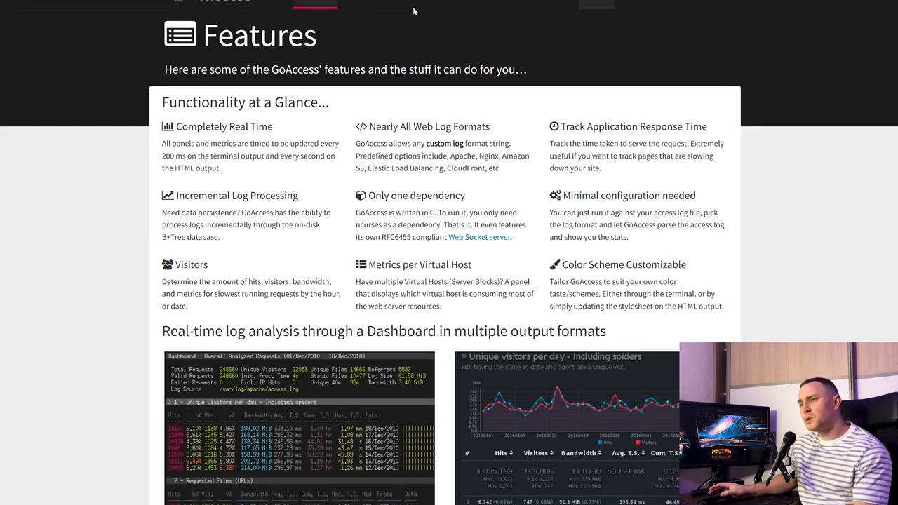
Step: Bring the Downloads page's source-install steps and Debian/Ubuntu distribution commands into view
left_click(415, 2)
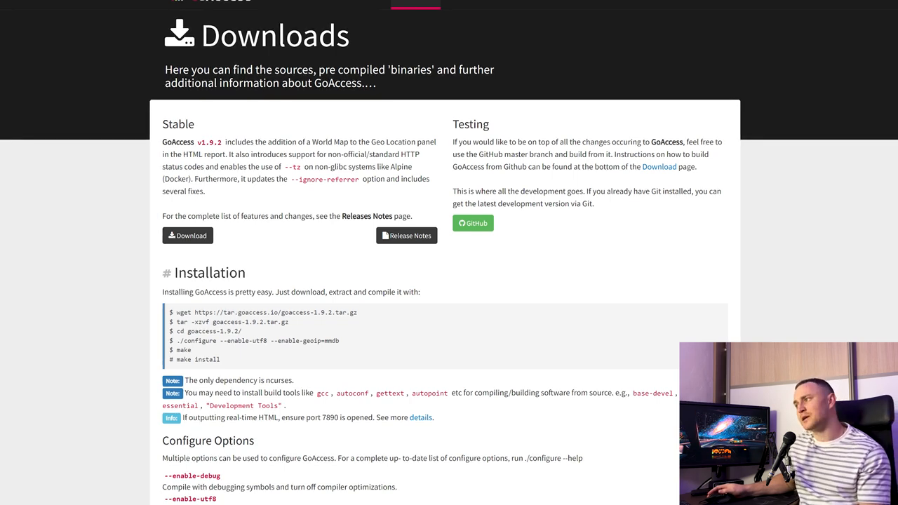
scroll("down", 3)
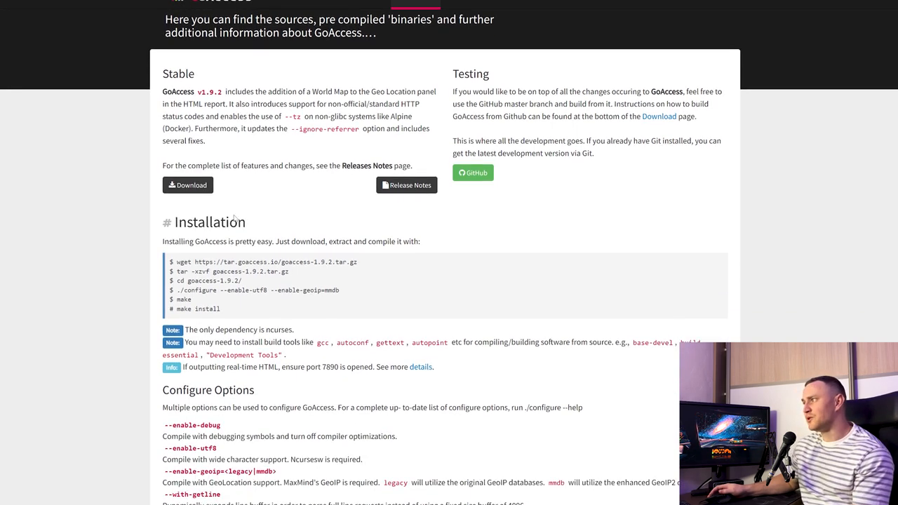
left_click_drag(163, 242, 300, 241)
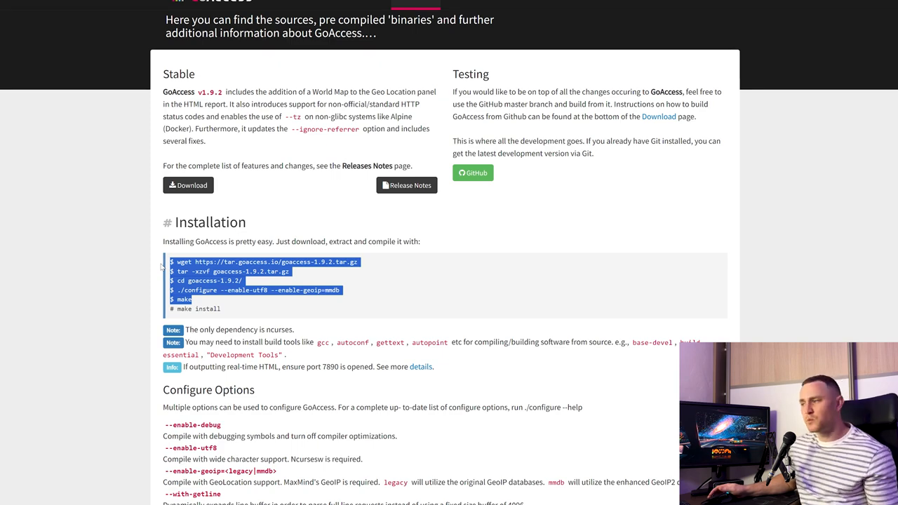
scroll("down", 3)
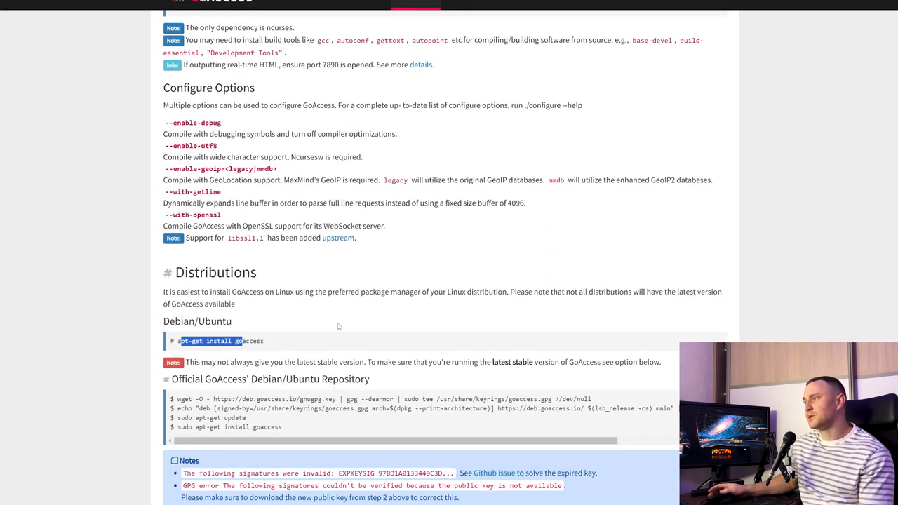
Step: Scroll past the per-distro package commands to the Docker usage section and dependency table
scroll("down", 3)
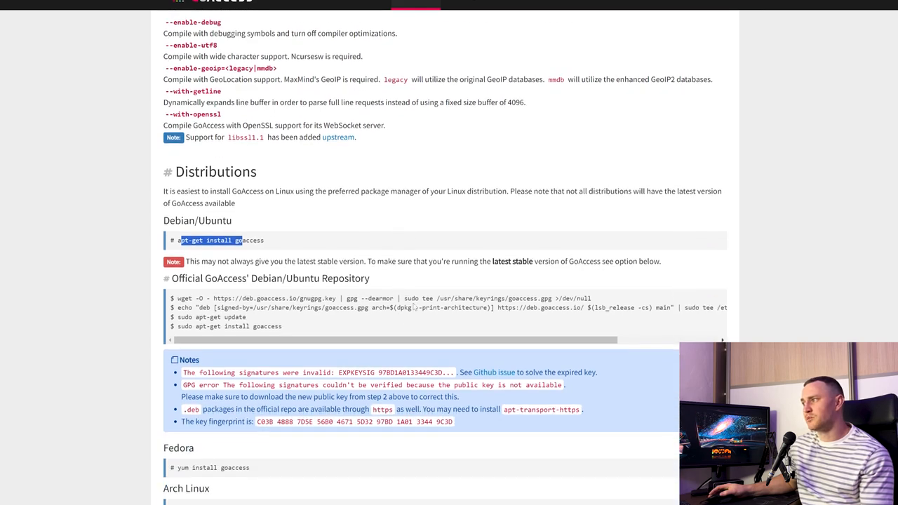
scroll("down", 3)
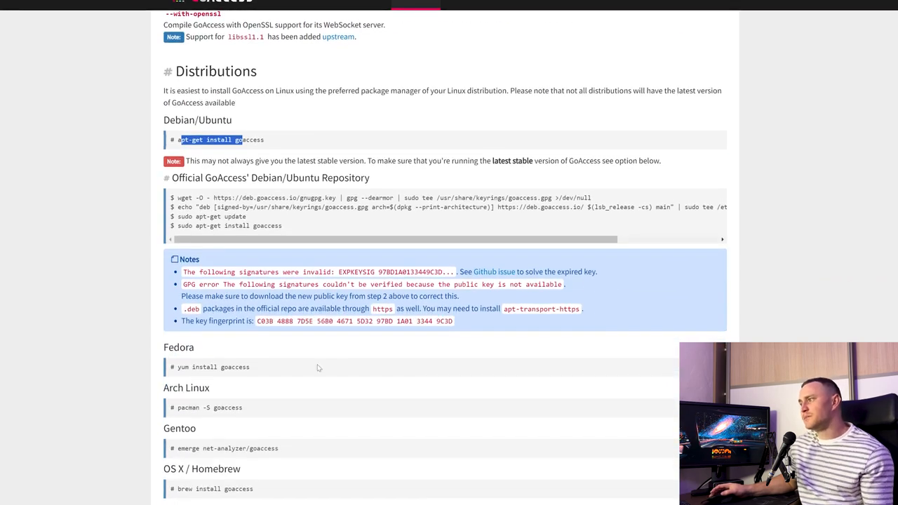
scroll("down", 3)
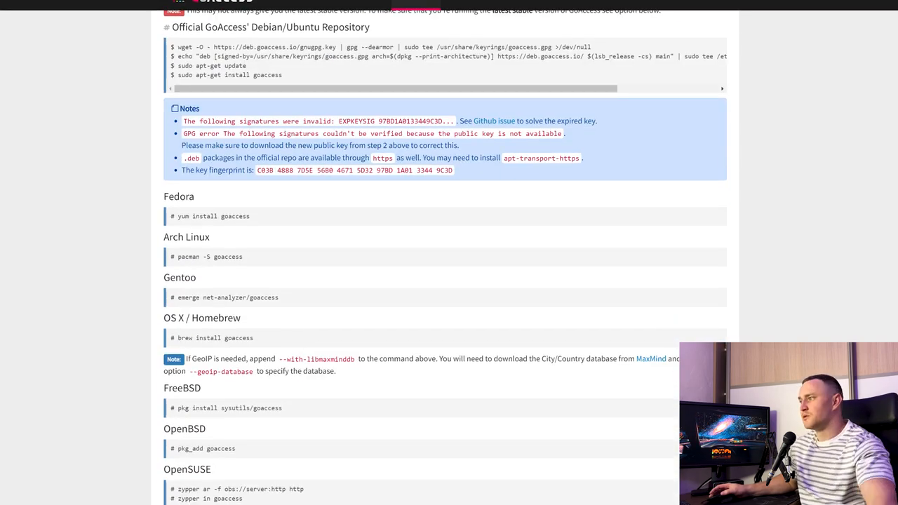
scroll("down", 3)
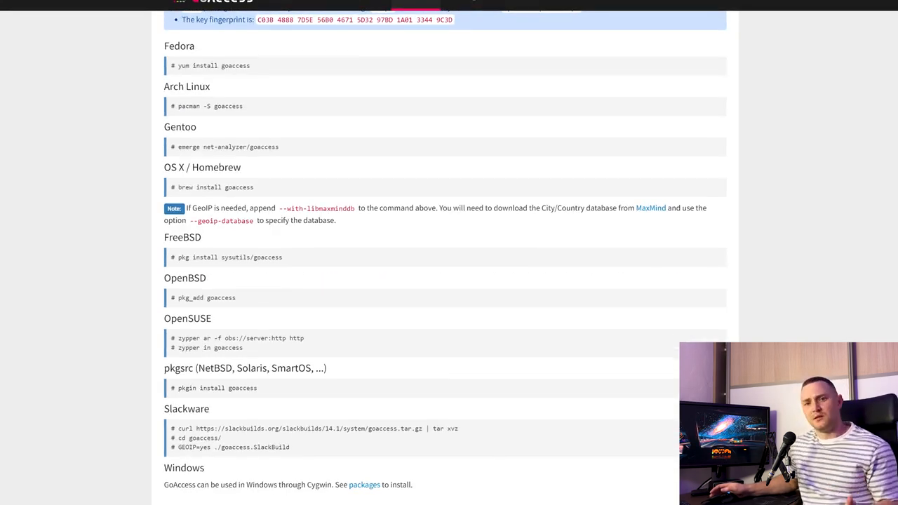
scroll("down", 3)
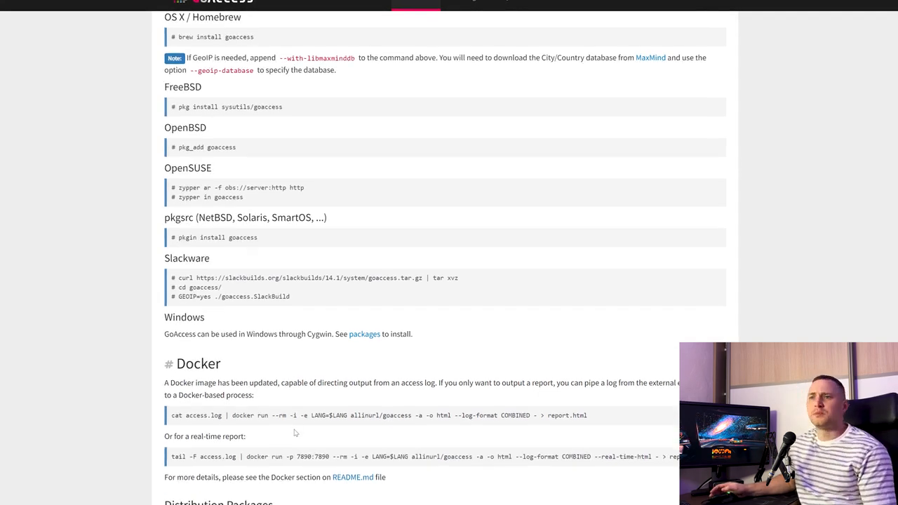
scroll("down", 3)
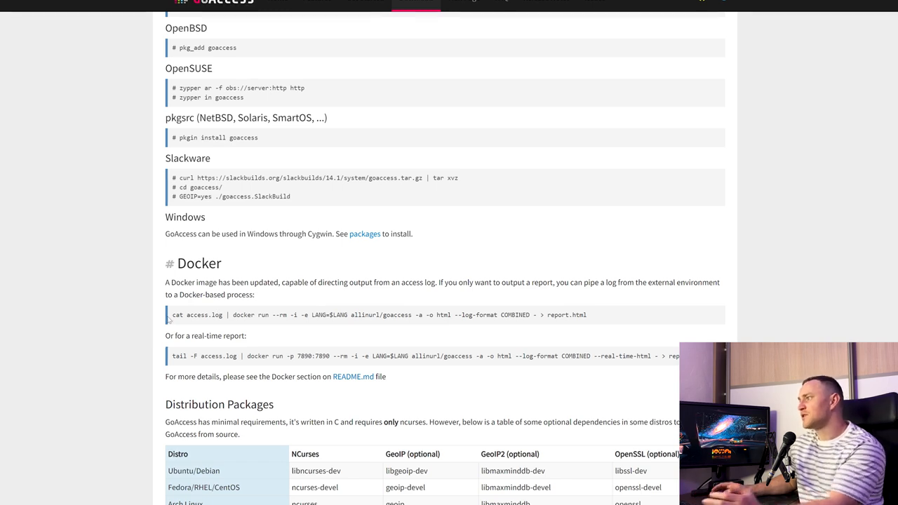
Step: Highlight the access.log Docker command and the real-time variant with its 7890 port mapping
double_click(198, 314)
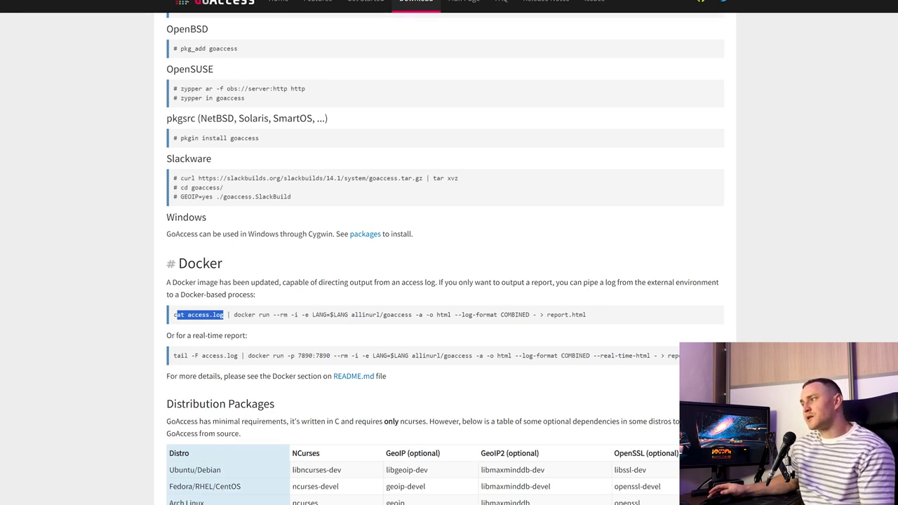
mouse_move(255, 309)
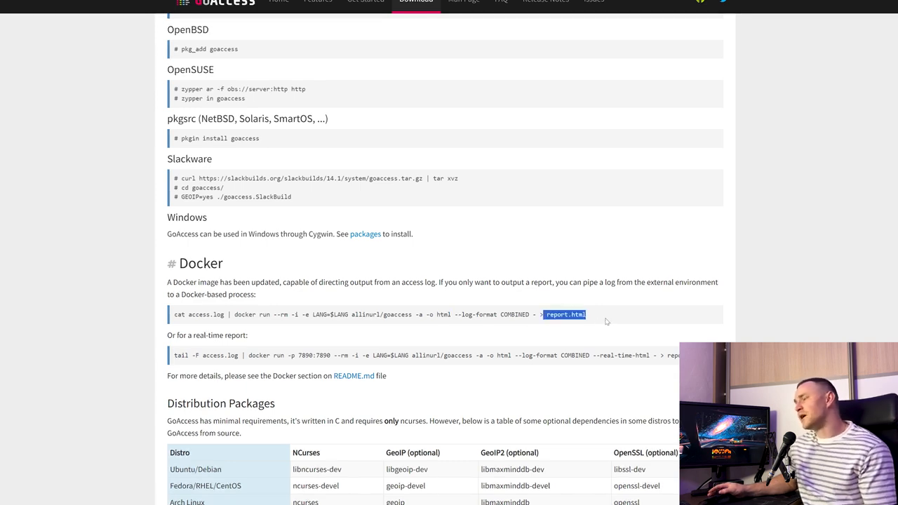
mouse_move(603, 320)
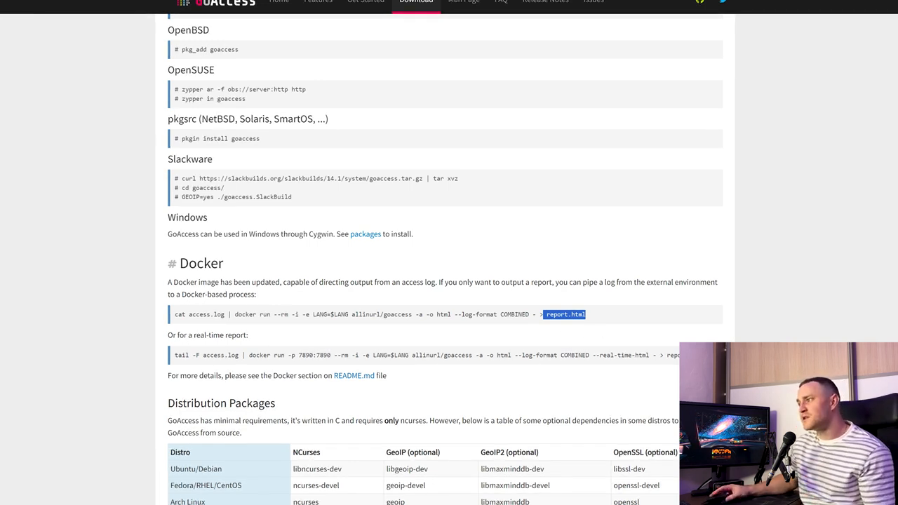
left_click_drag(174, 282, 585, 314)
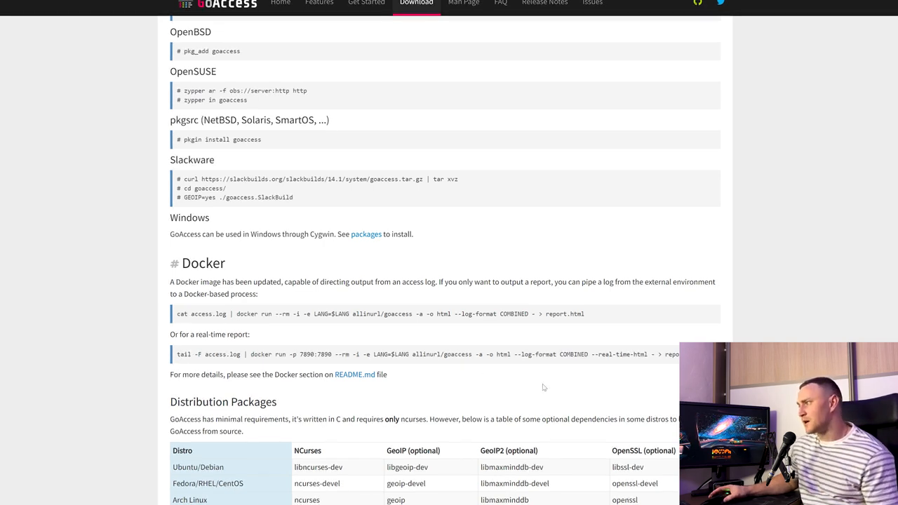
double_click(307, 353)
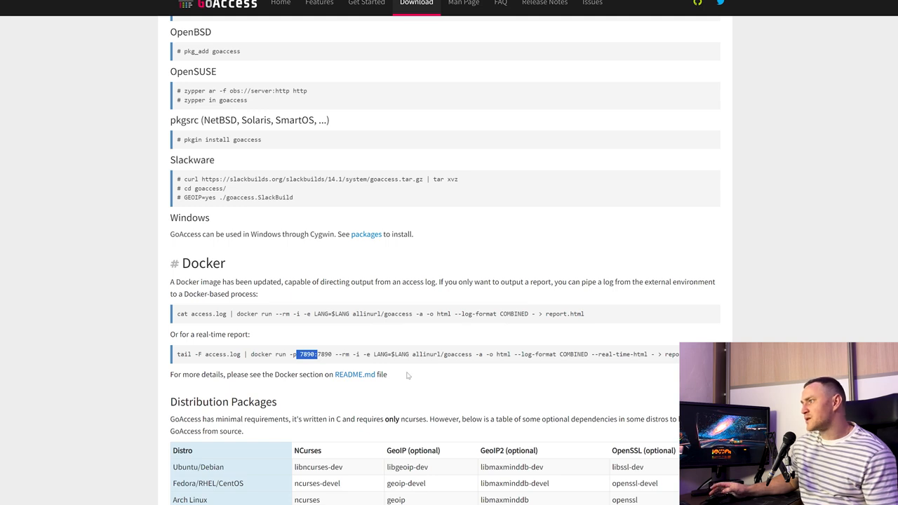
mouse_move(398, 376)
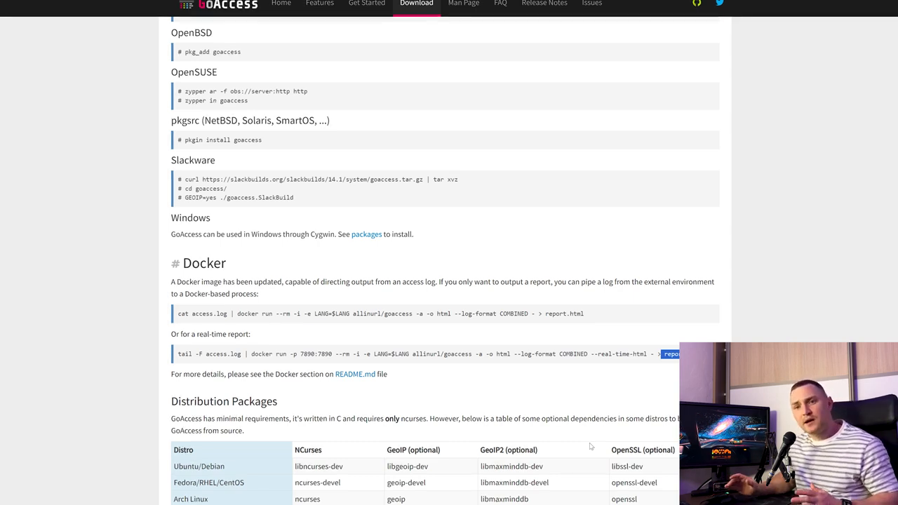
mouse_move(536, 432)
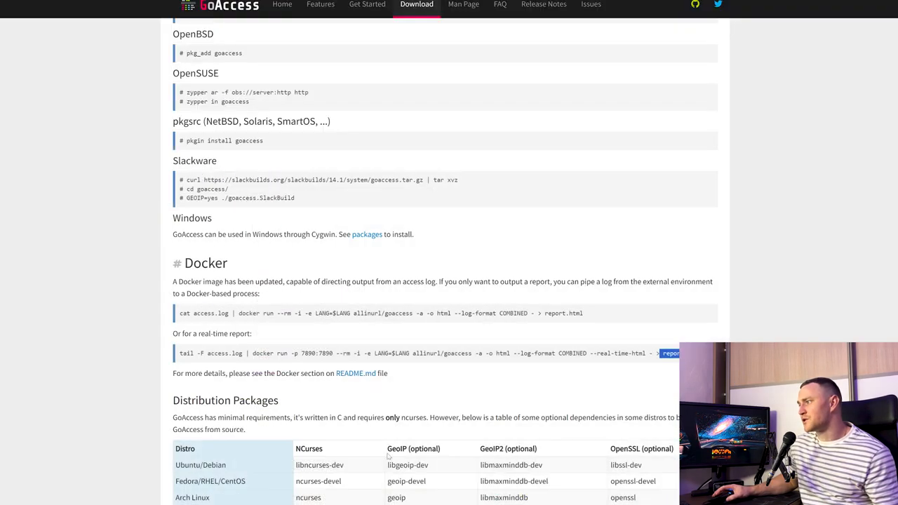
mouse_move(392, 410)
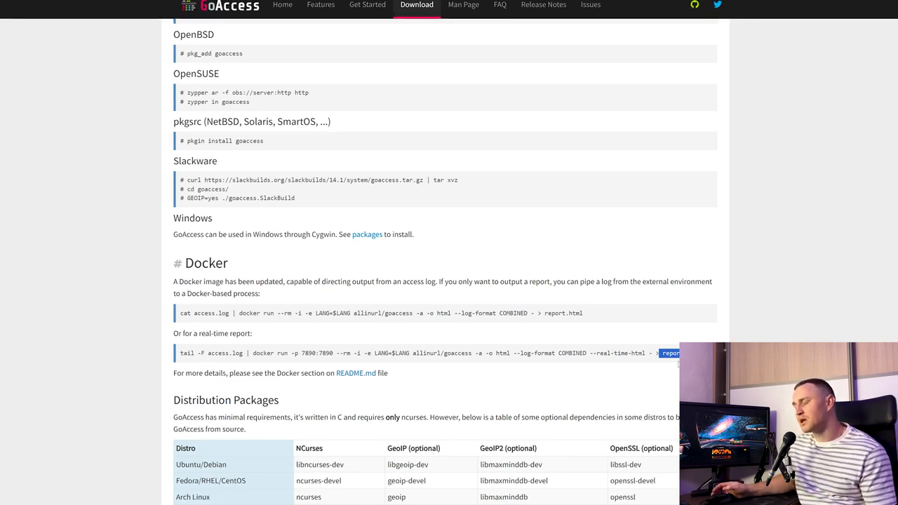
mouse_move(633, 363)
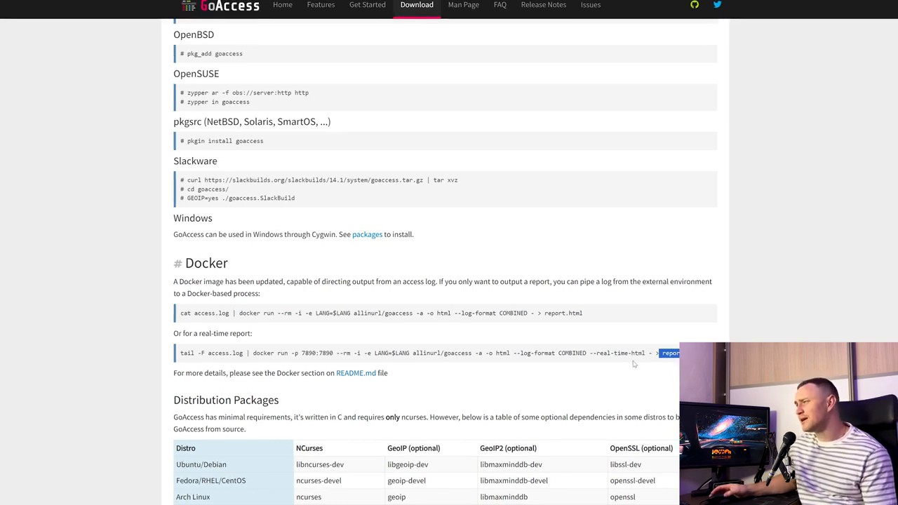
mouse_move(516, 377)
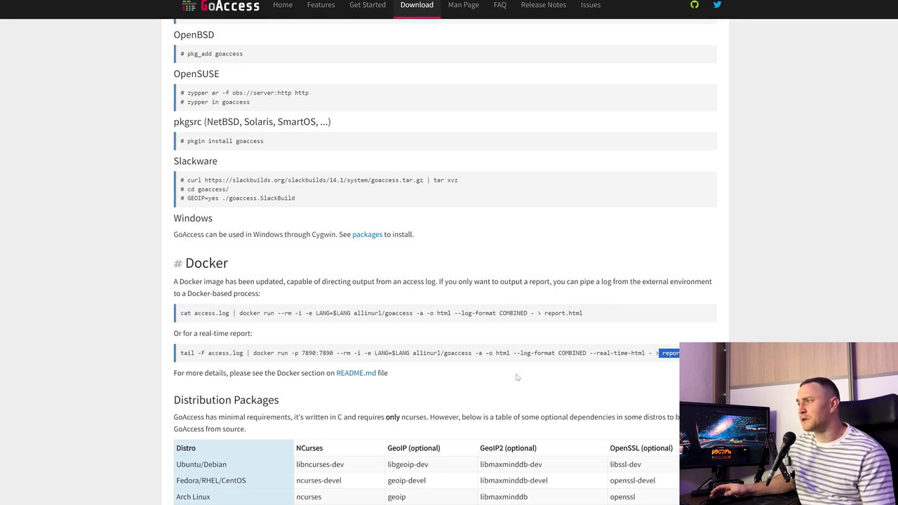
mouse_move(369, 342)
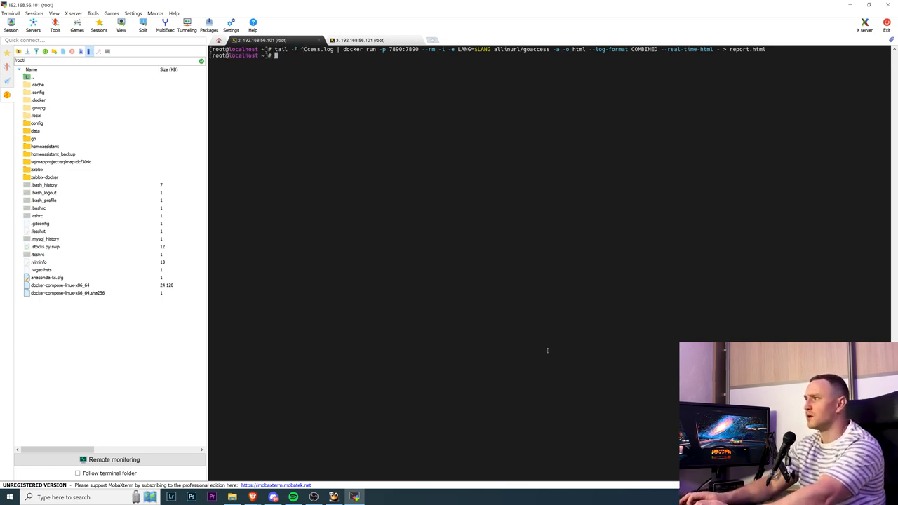
Step: View the Apache access_log under /var/log/httpd with less and scroll through its entries
key("ctrl+c")
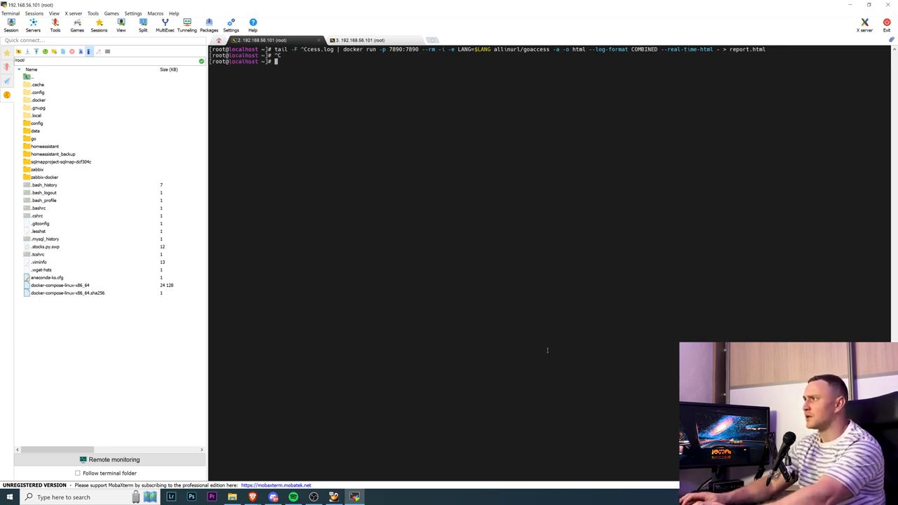
type("less /var/log")
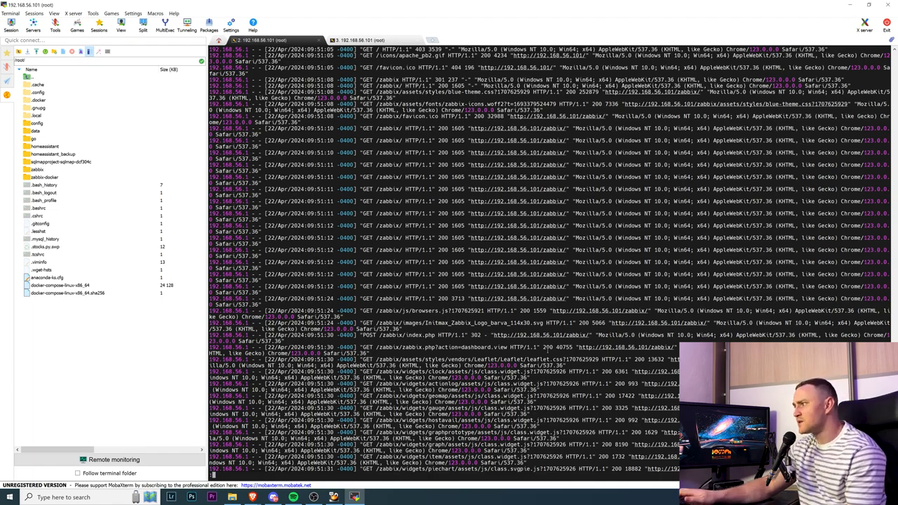
scroll("down", 3)
type("tail -F /var/log/httpd/access.log | docker run -p 7890:7890 --rm -i -e LANG=$LANG allinurl/goaccess -a -o html --log-format COMBINED --real-time-html - > report.html")
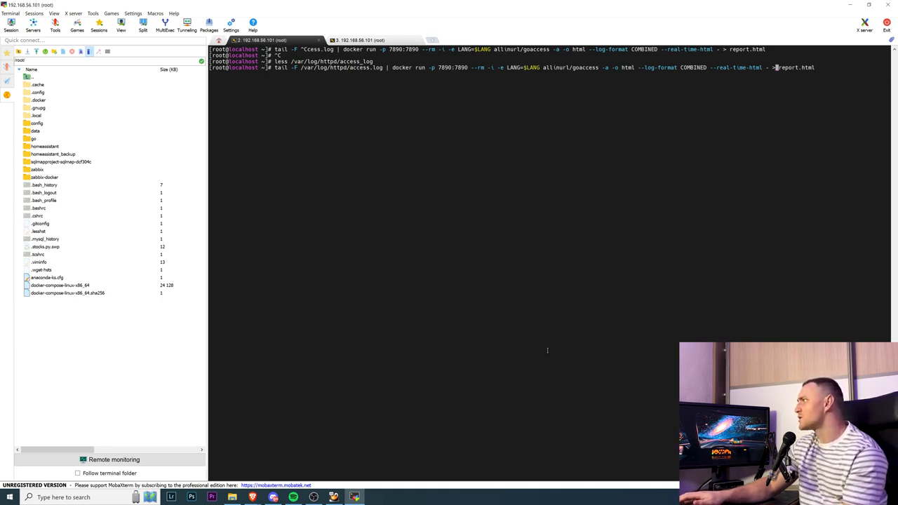
mouse_move(777, 67)
type("/usr/share/")
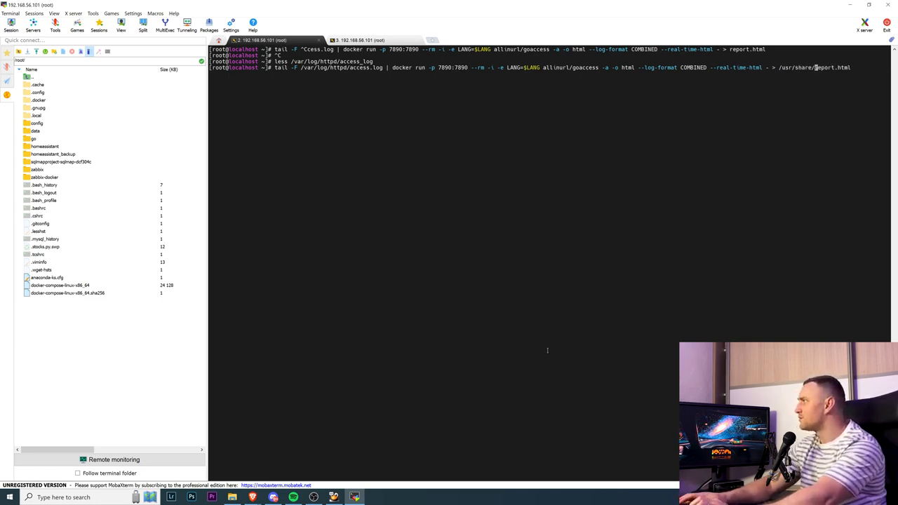
Step: Run the real-time report into /usr/share/zabbix/report.html, stop the failed run and list /var/log/httpd/
type("zabbix/")
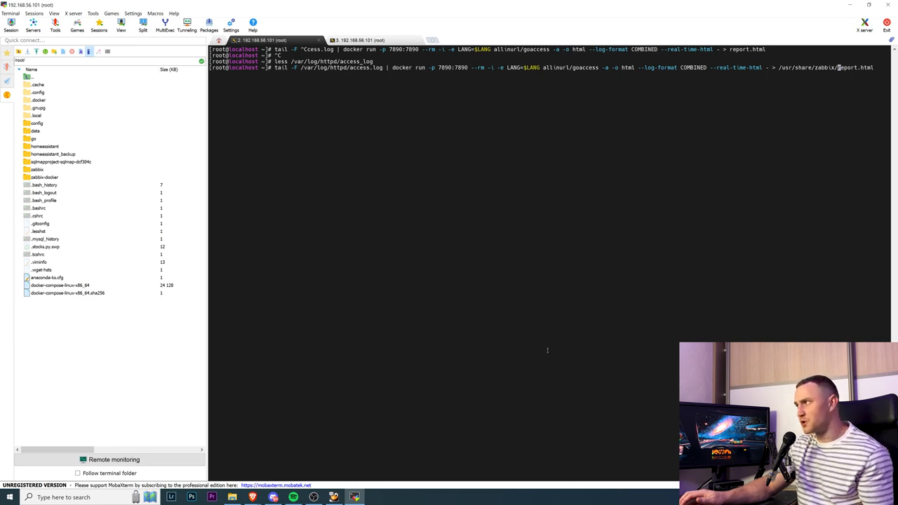
key("Return")
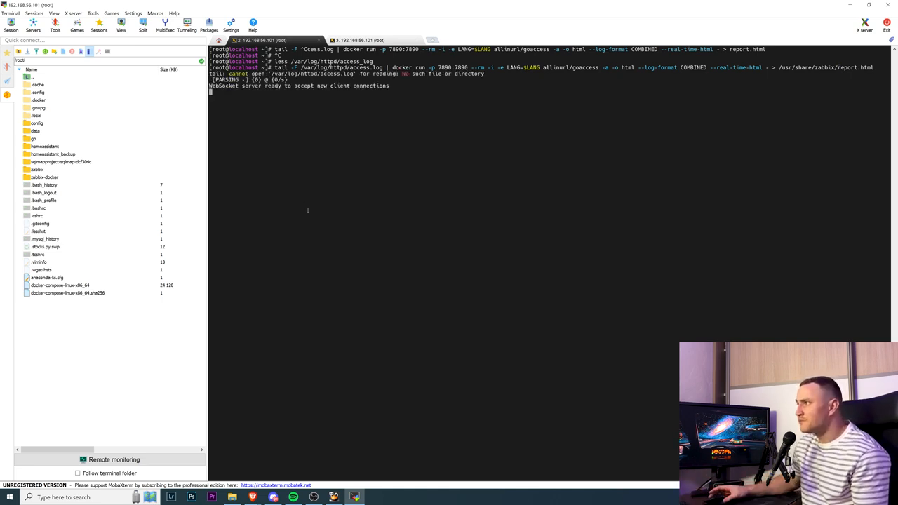
mouse_move(477, 162)
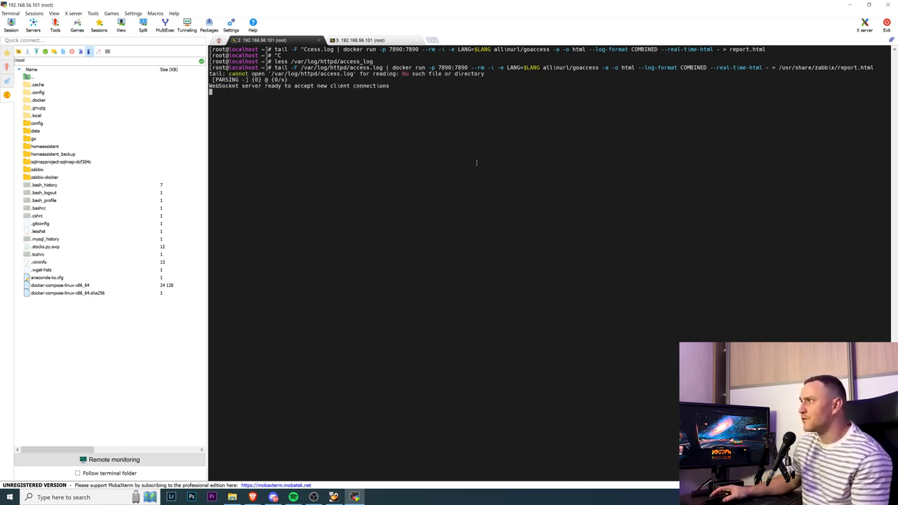
mouse_move(533, 227)
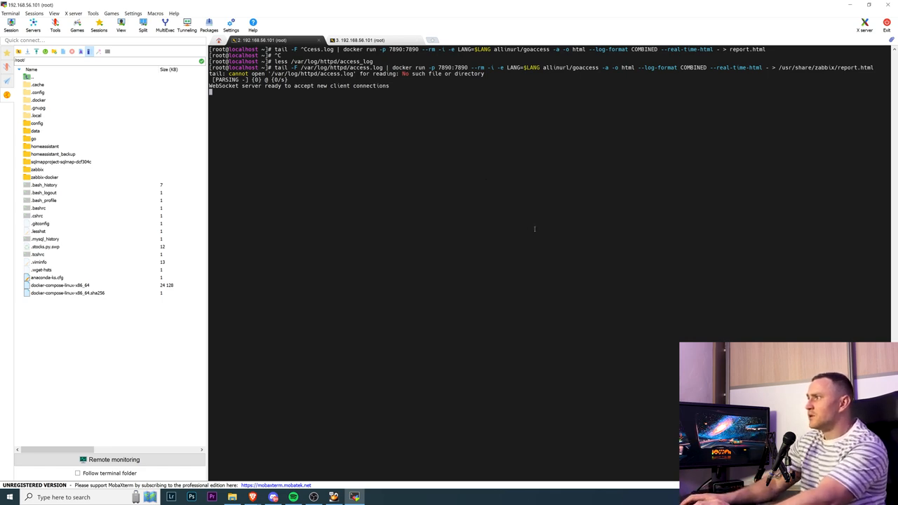
key("ctrl+c")
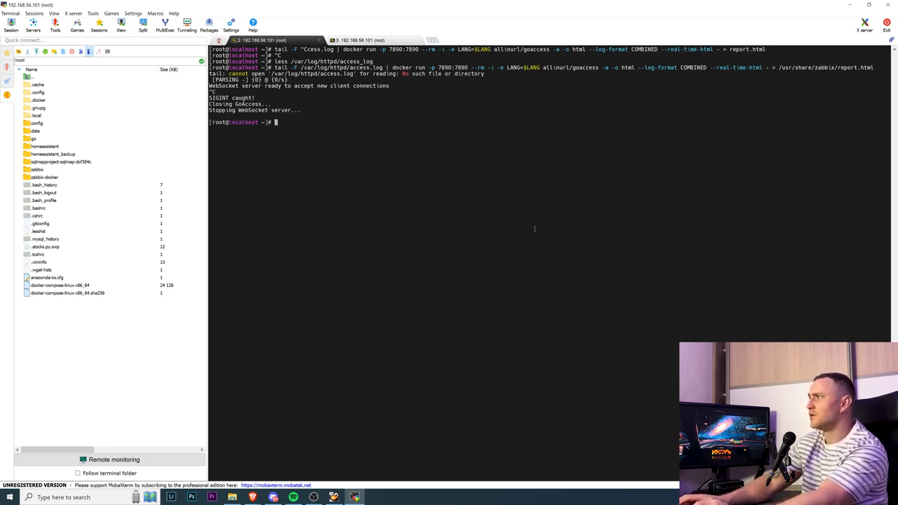
type("ls /var/log/httpd/access_log")
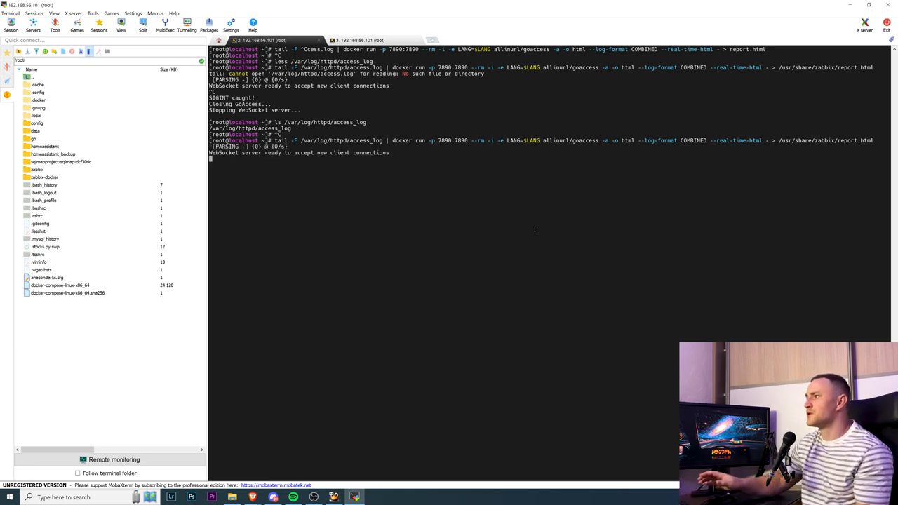
mouse_move(384, 194)
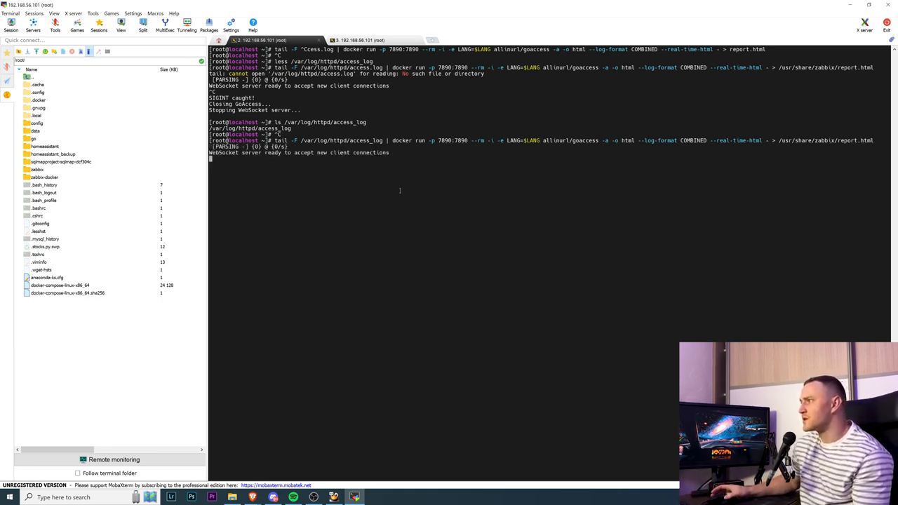
mouse_move(337, 260)
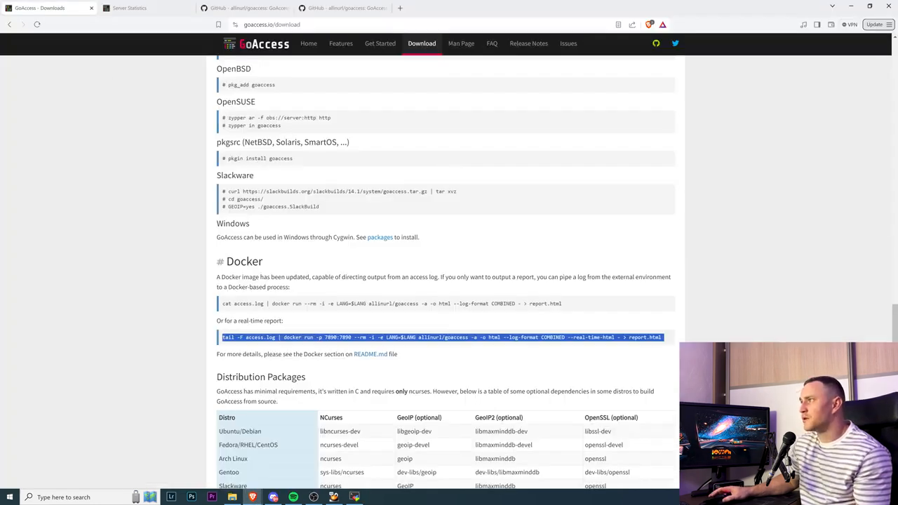
Step: Look through 192.168.56.101/zabbix/report.html's panels, then switch to the live demo report
left_click(270, 24)
type("192.168.56.101/zabbix/report.html")
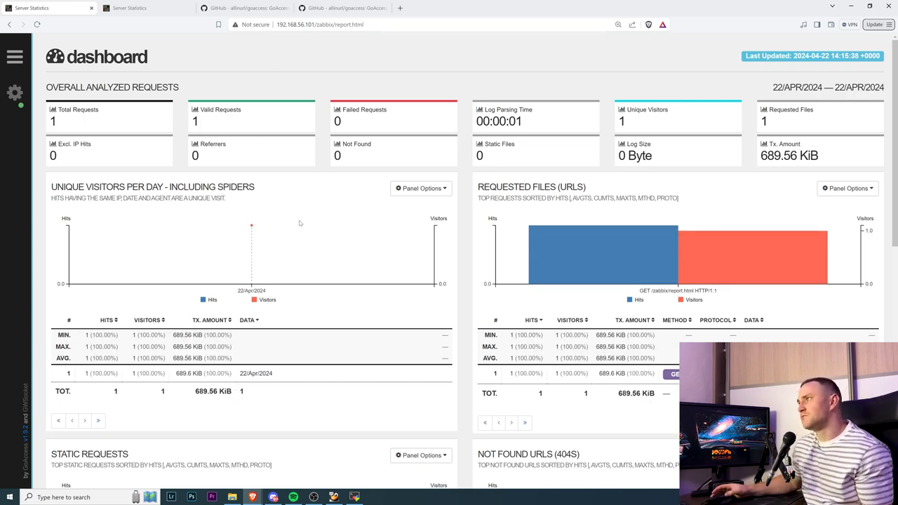
mouse_move(251, 225)
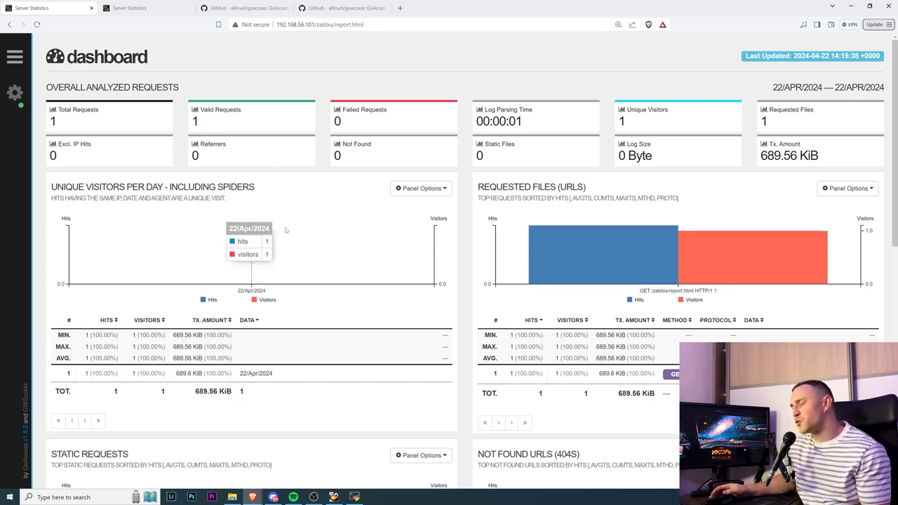
scroll("down", 3)
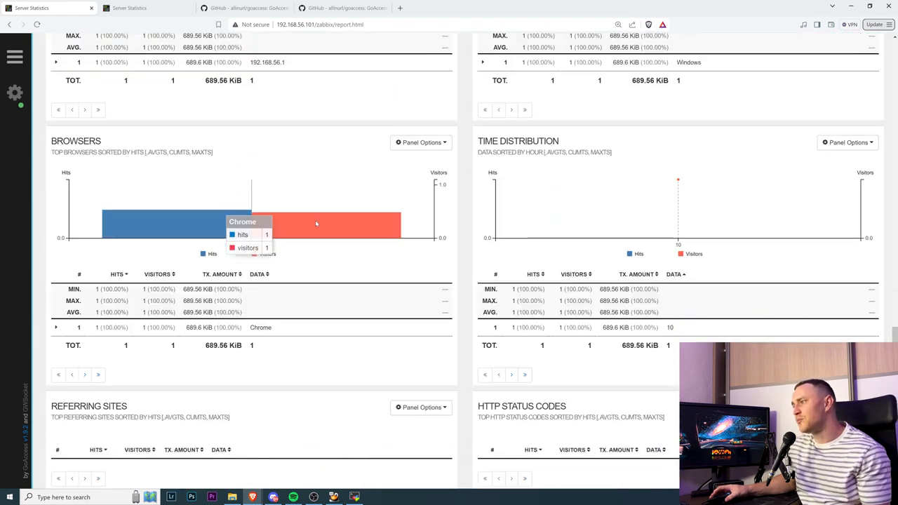
scroll("down", 3)
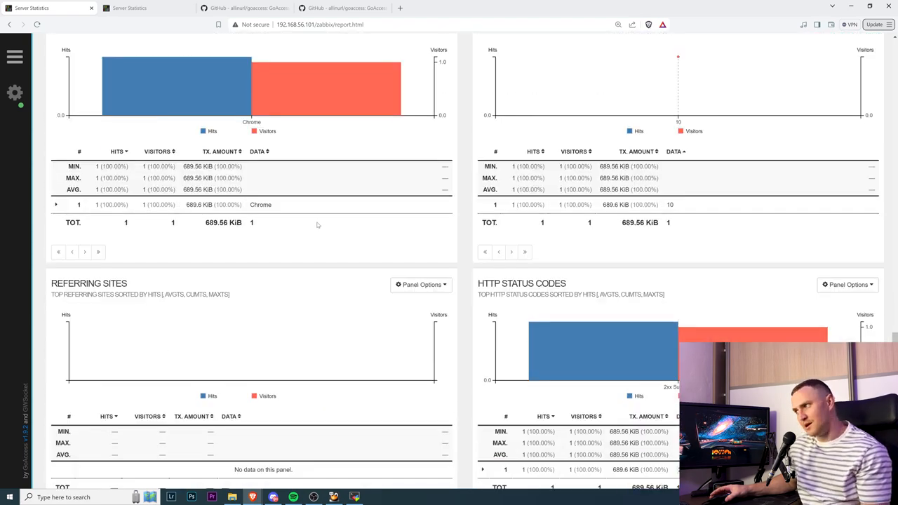
scroll("down", 3)
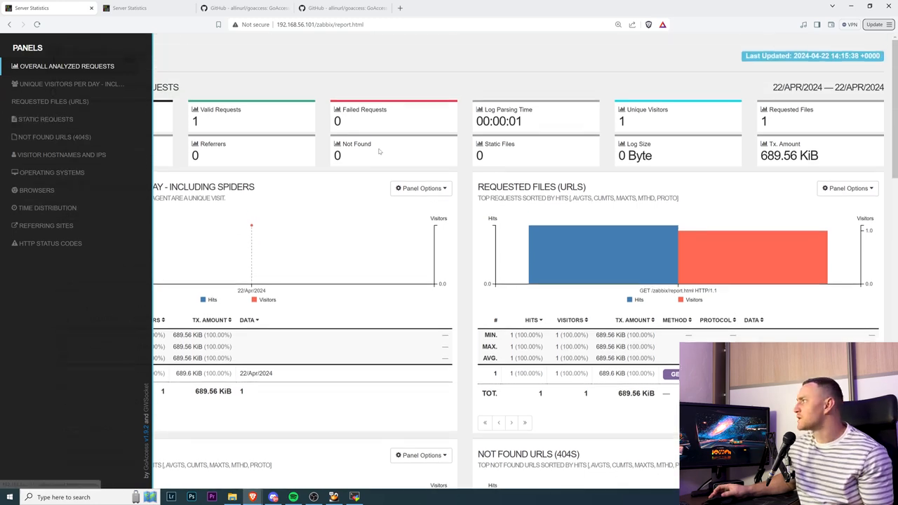
left_click(14, 57)
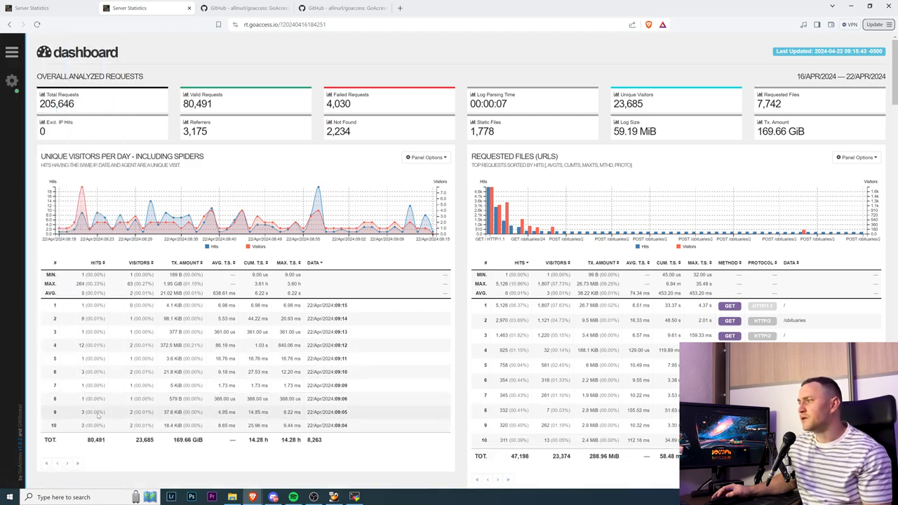
mouse_move(123, 412)
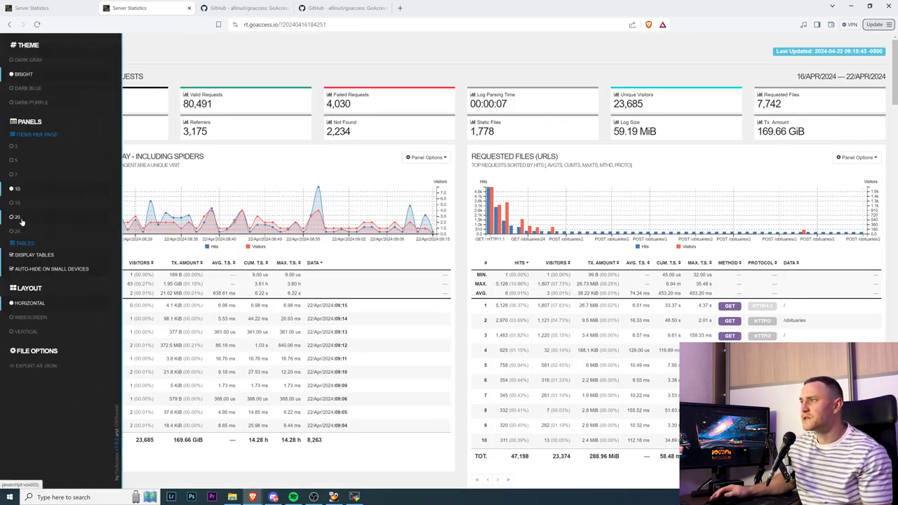
Step: Try the Widescreen and Vertical panel layouts, then return the dashboard to Horizontal
scroll("down", 3)
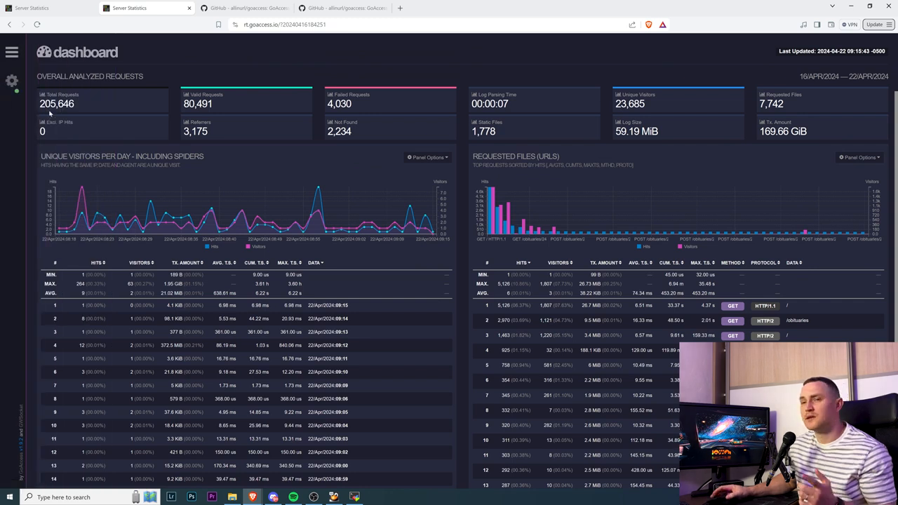
left_click(12, 80)
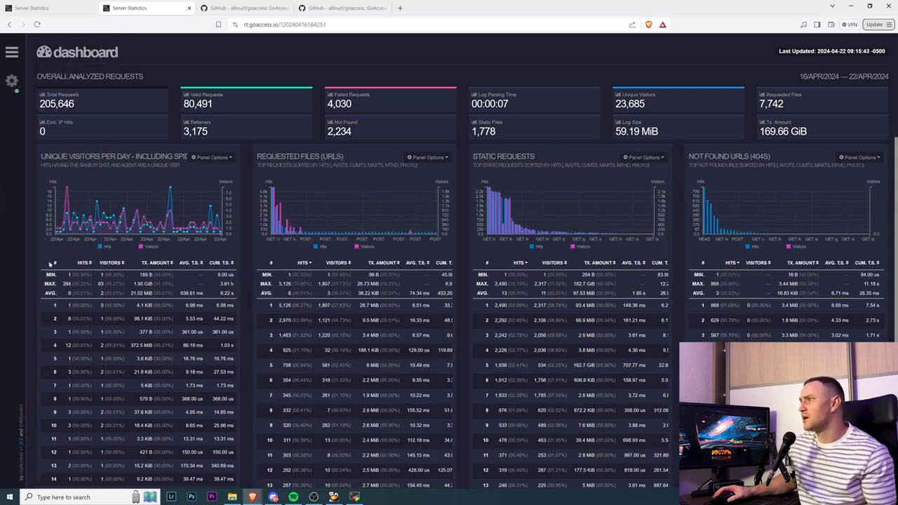
left_click(12, 52)
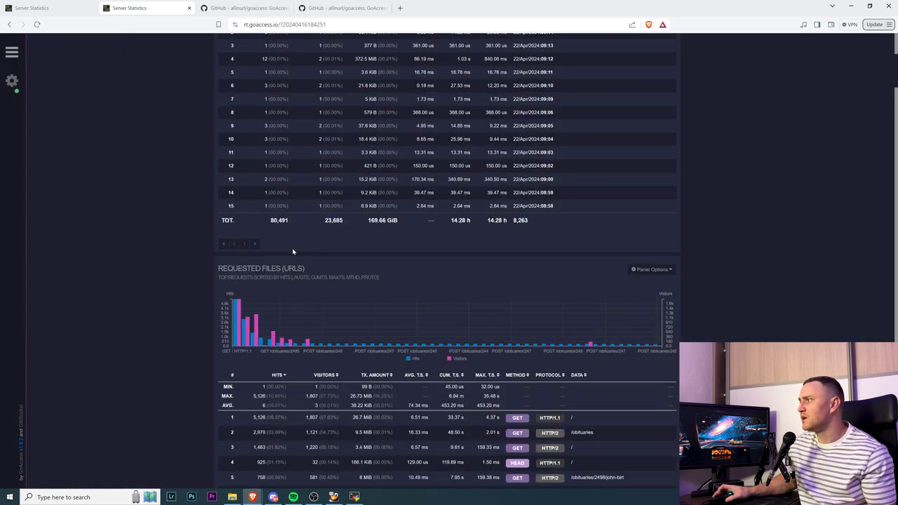
scroll("up", 3)
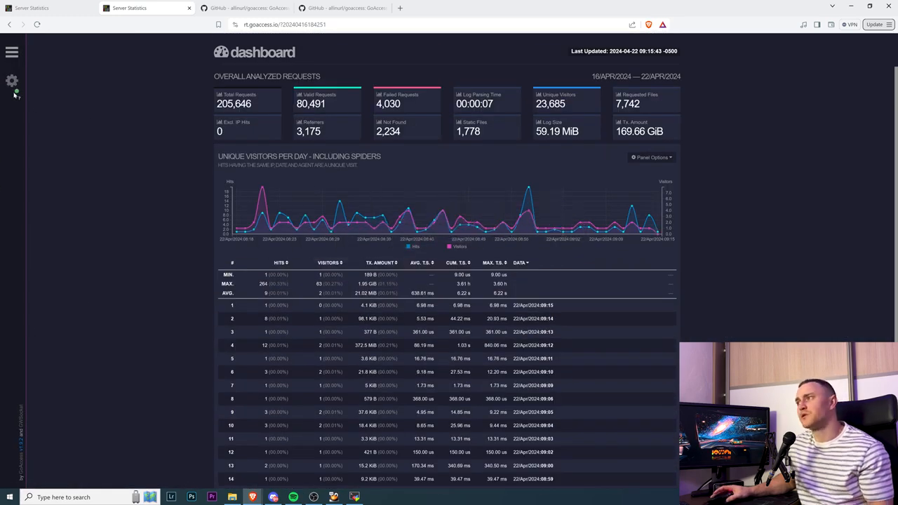
left_click(12, 80)
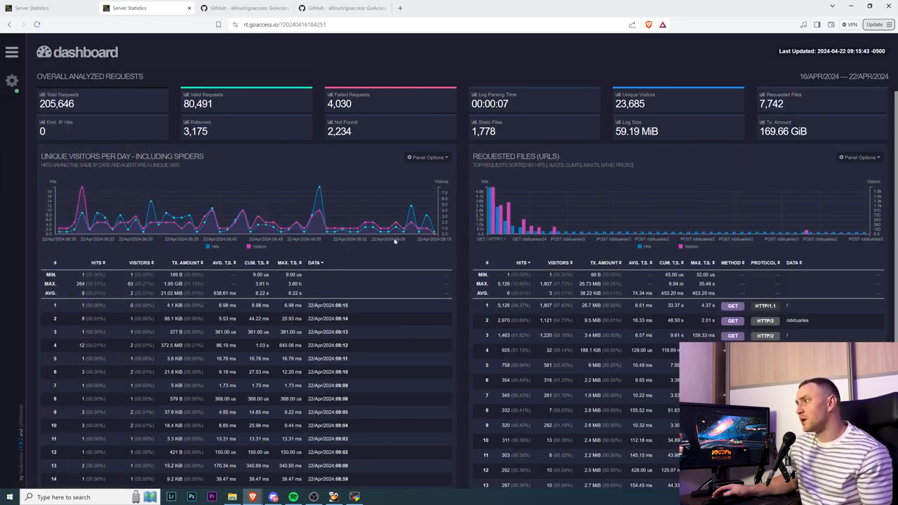
mouse_move(279, 214)
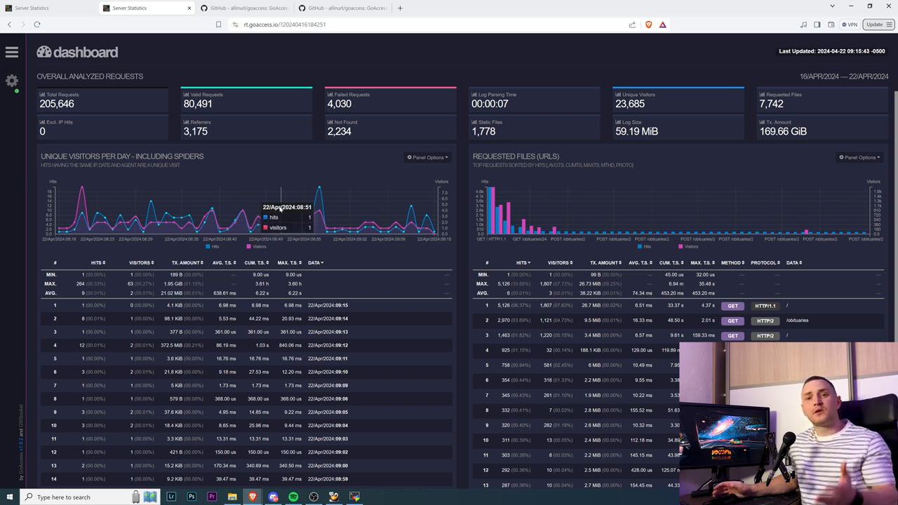